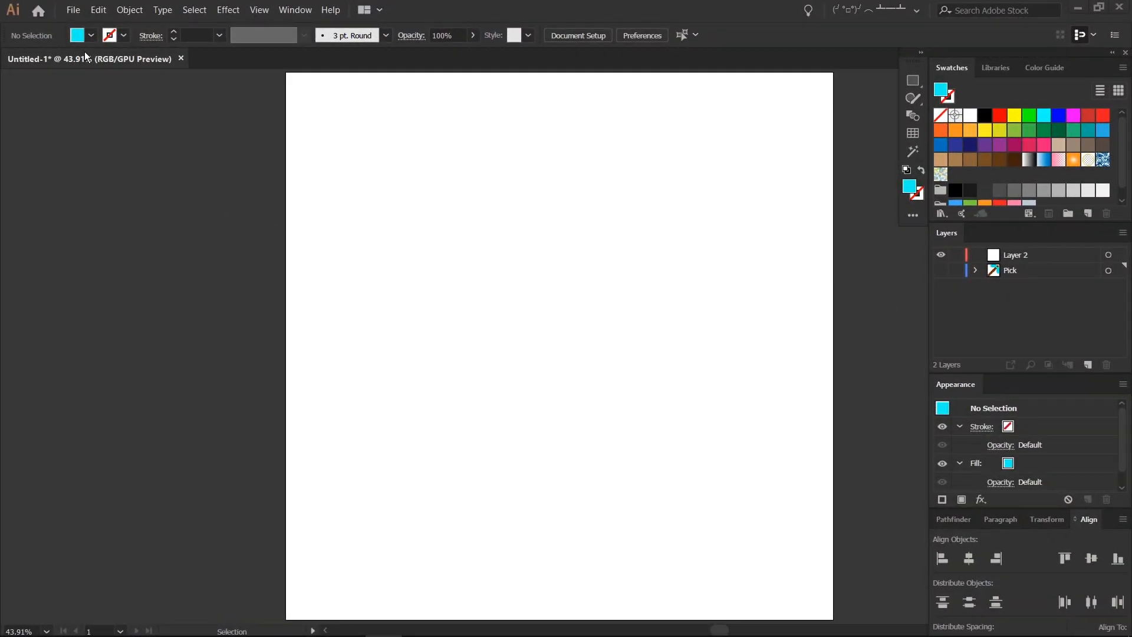
# Create a new 1080 × 1080 px document
pyautogui.click(72, 9)
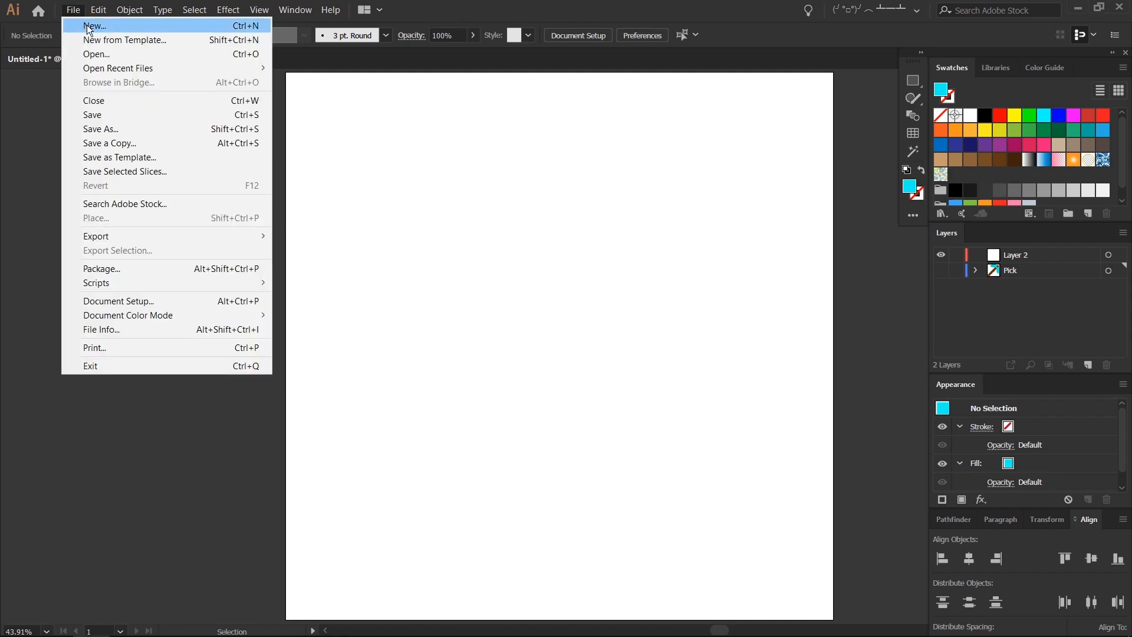
pyautogui.click(94, 26)
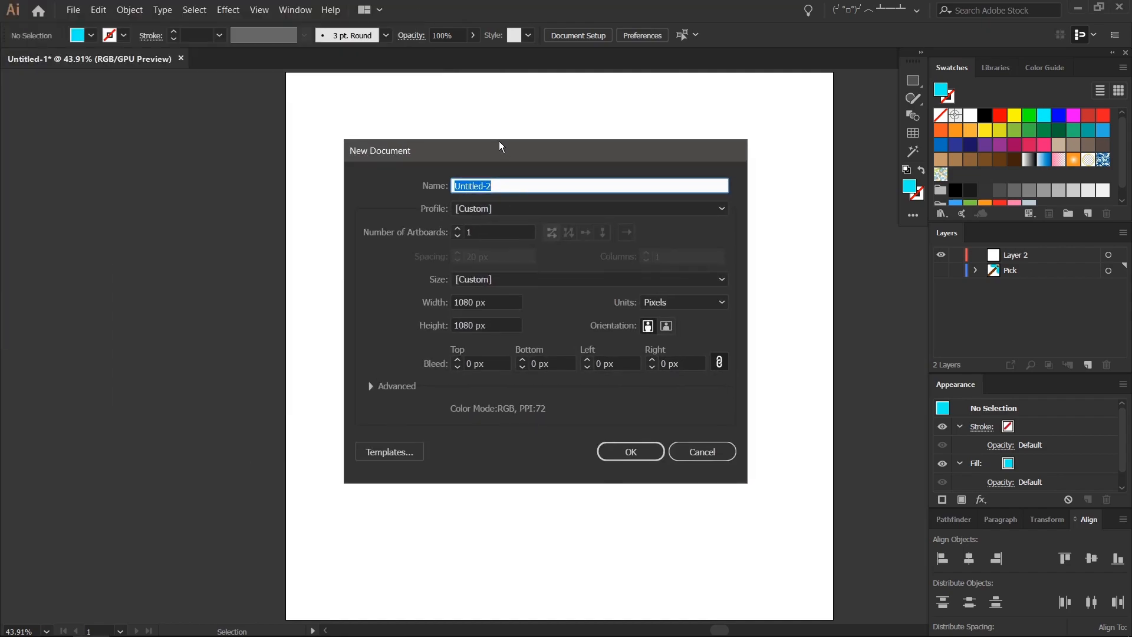
pyautogui.moveTo(464, 349)
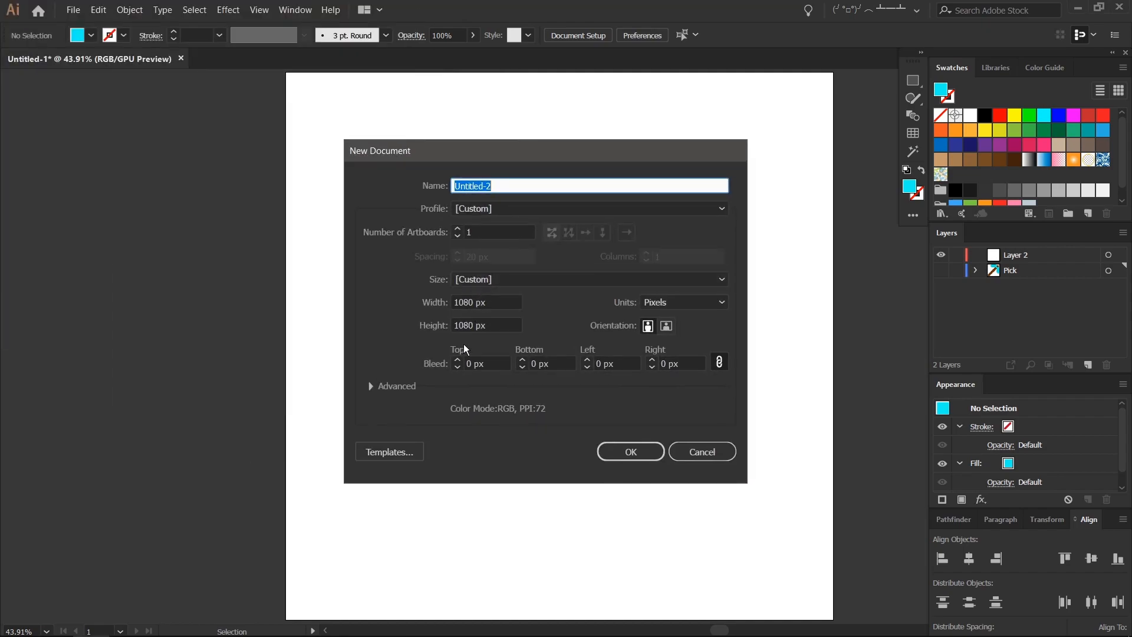
pyautogui.moveTo(630, 452)
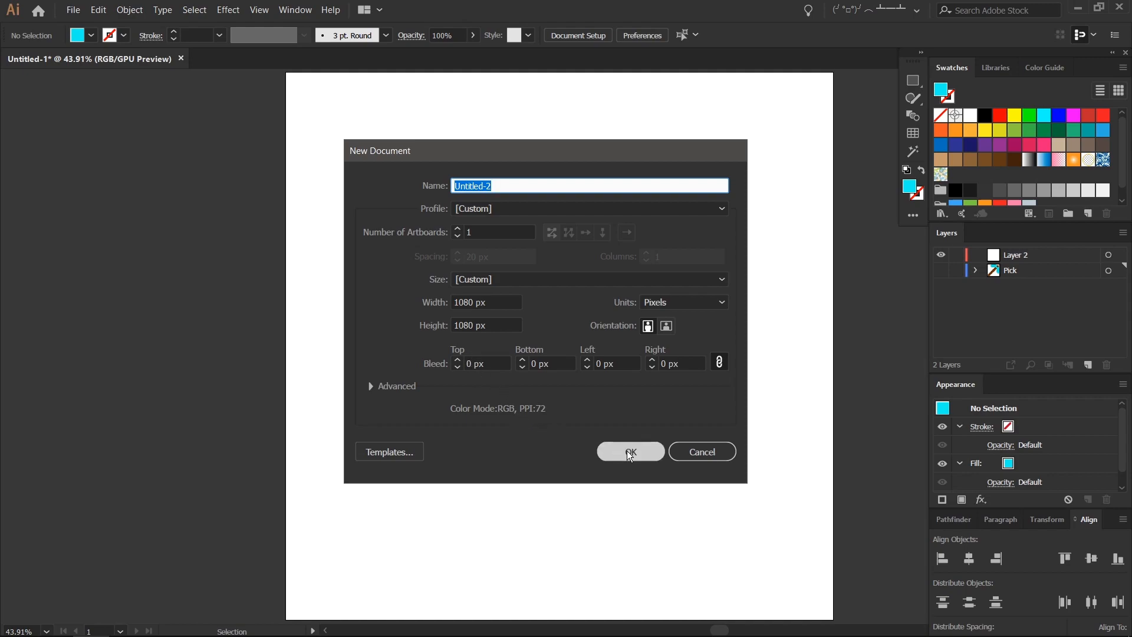
pyautogui.click(629, 452)
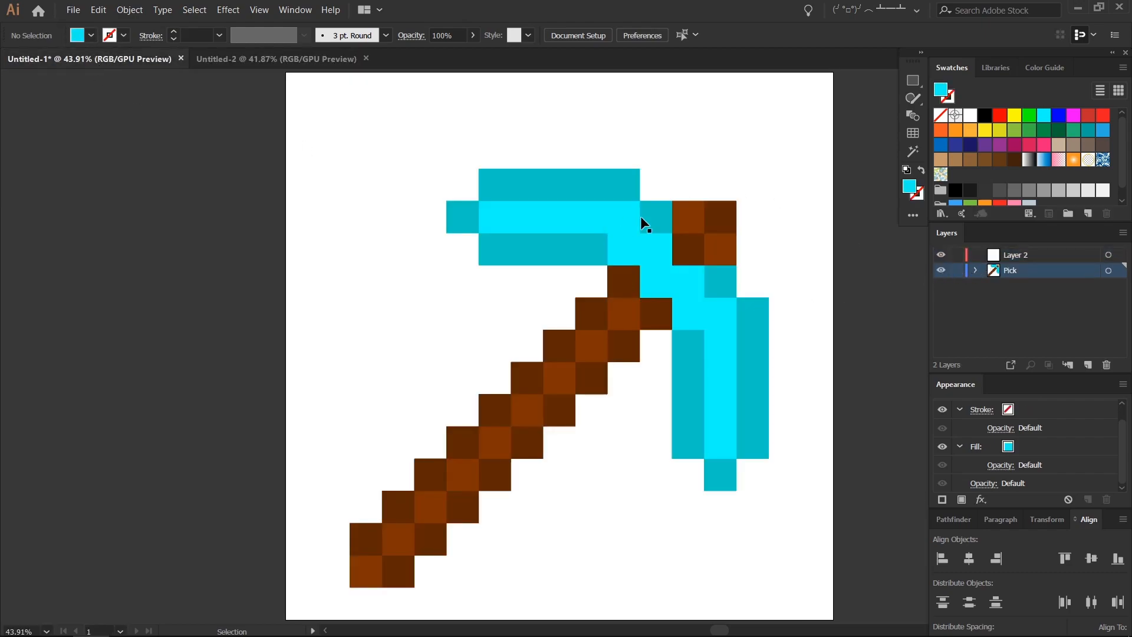
# Paste the pickaxe artwork into the new document and make its layer a template dimmed to 50%
pyautogui.click(643, 224)
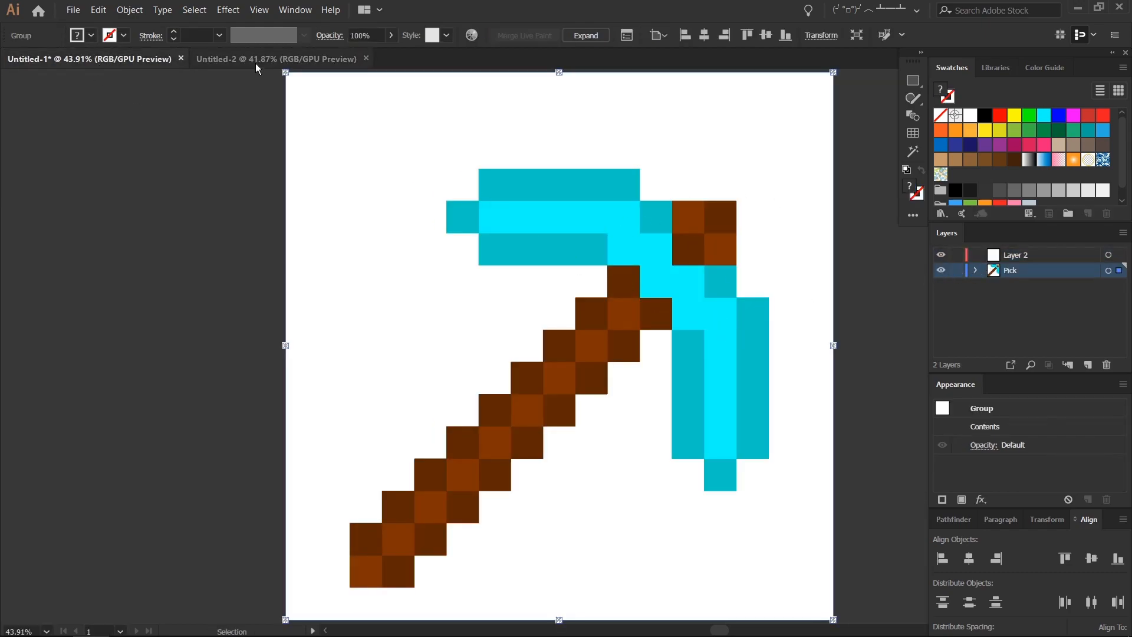
pyautogui.click(276, 59)
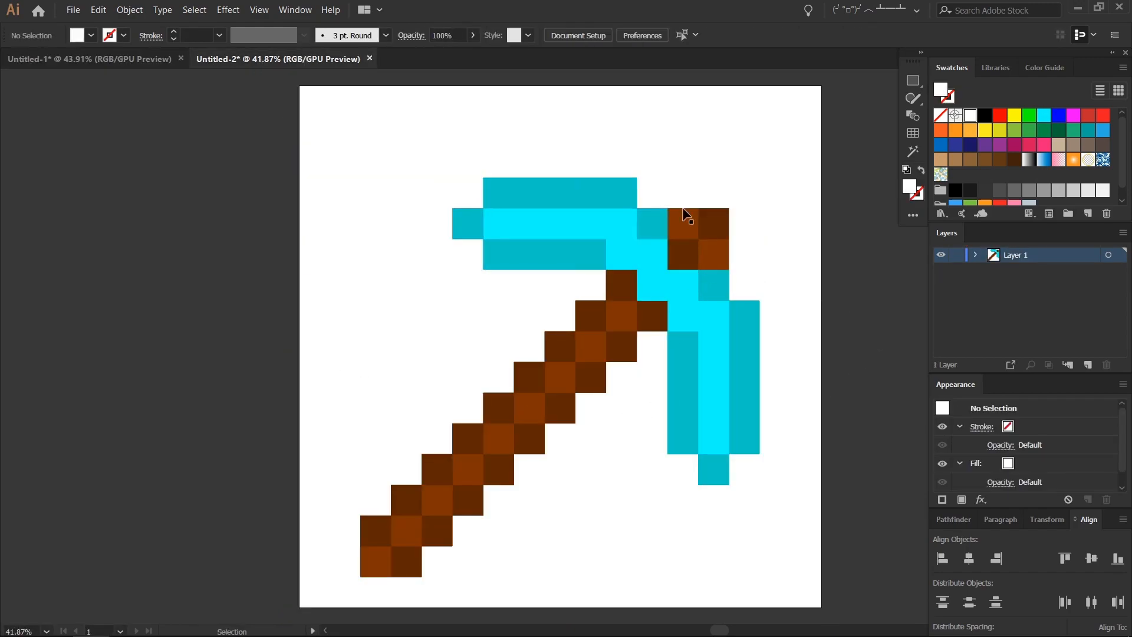
pyautogui.moveTo(996, 262)
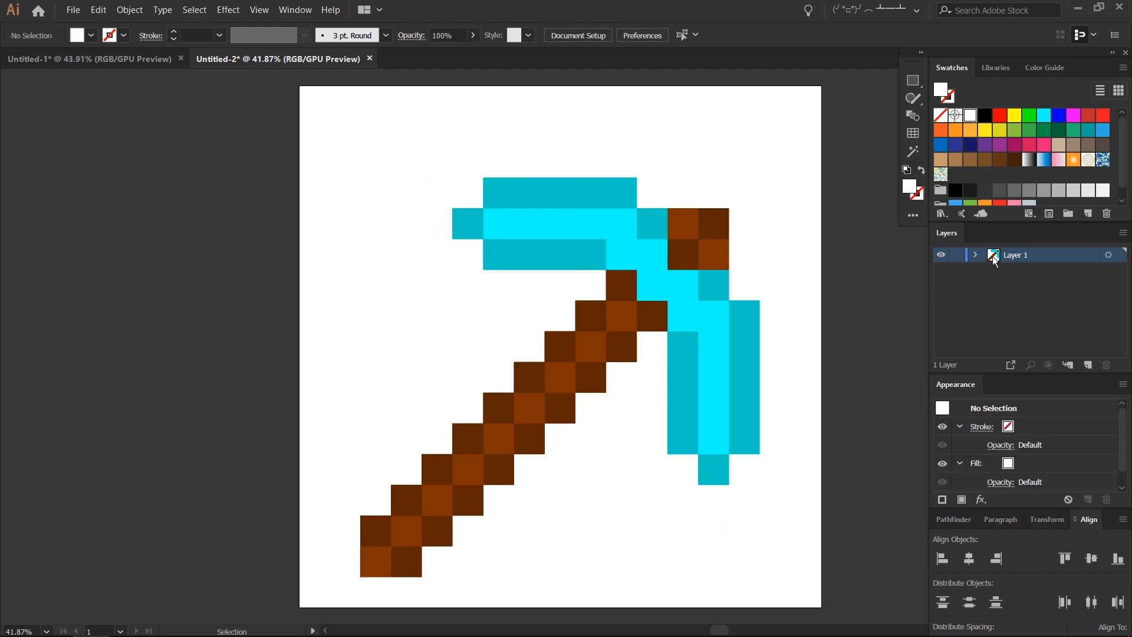
pyautogui.doubleClick(1017, 255)
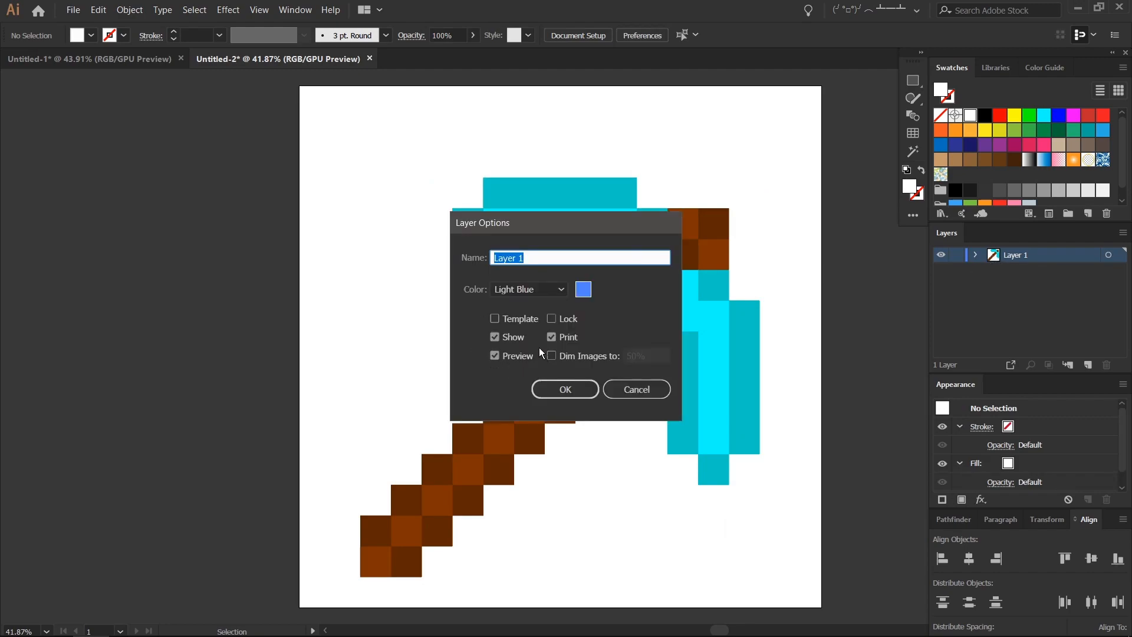
pyautogui.click(494, 318)
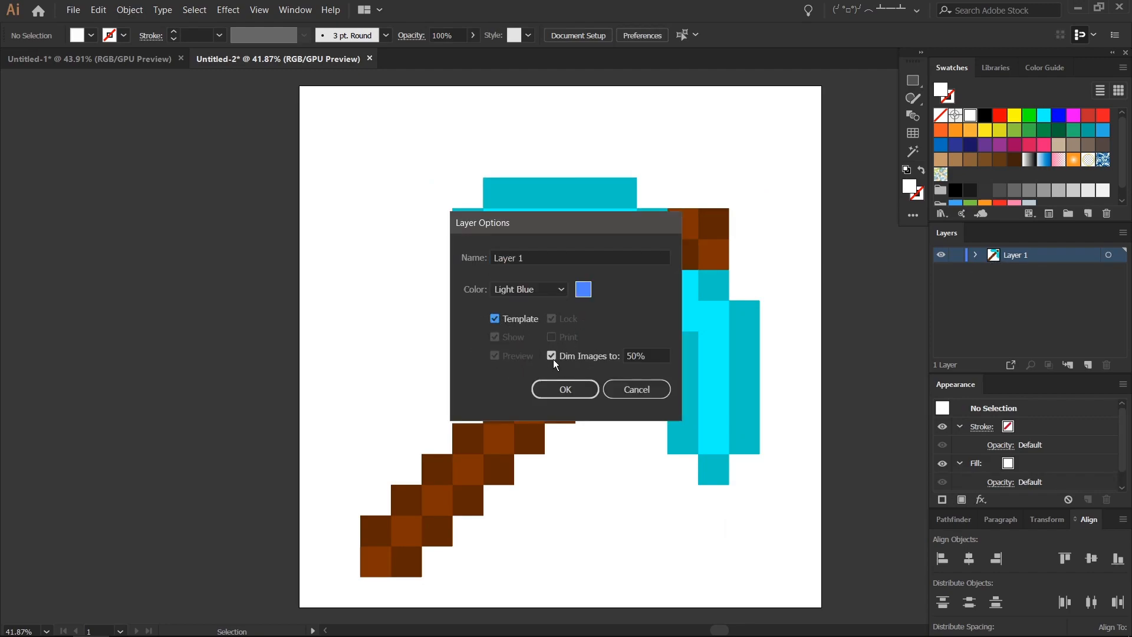
pyautogui.click(565, 389)
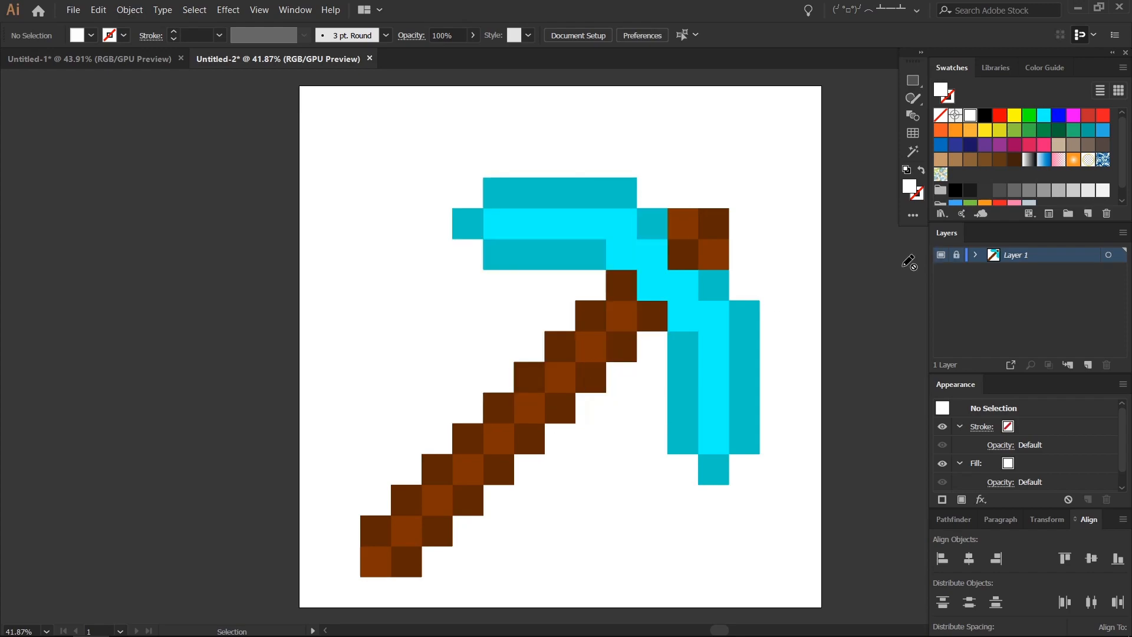
pyautogui.moveTo(722, 260)
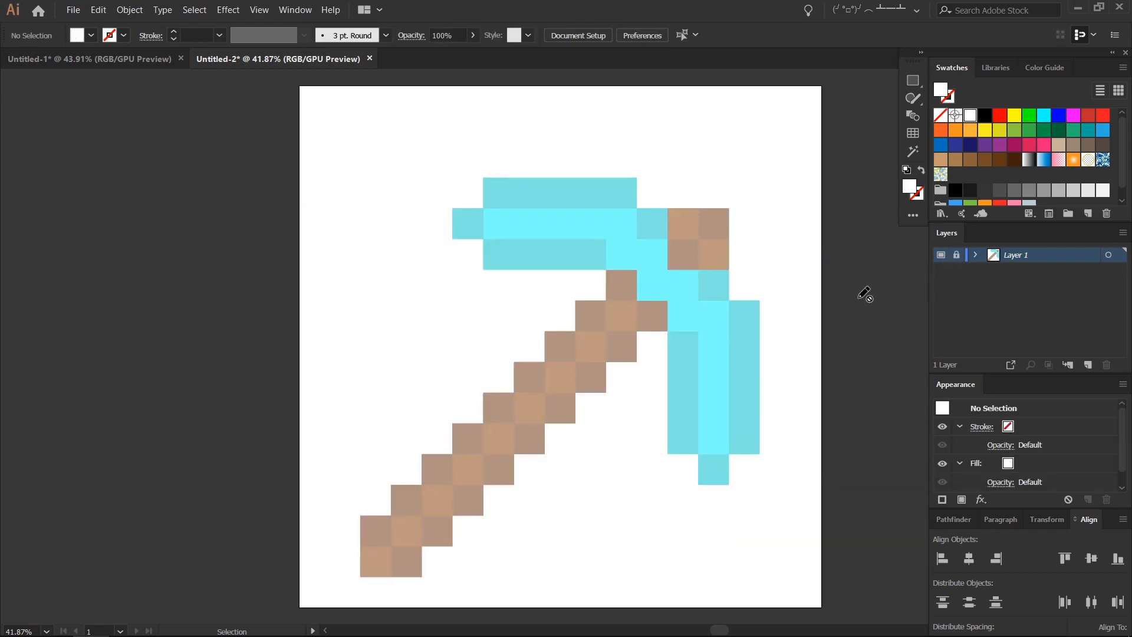
# Add a new layer and place a 1080 px grid with 16 dividers each way, centred on the artboard
pyautogui.click(1089, 365)
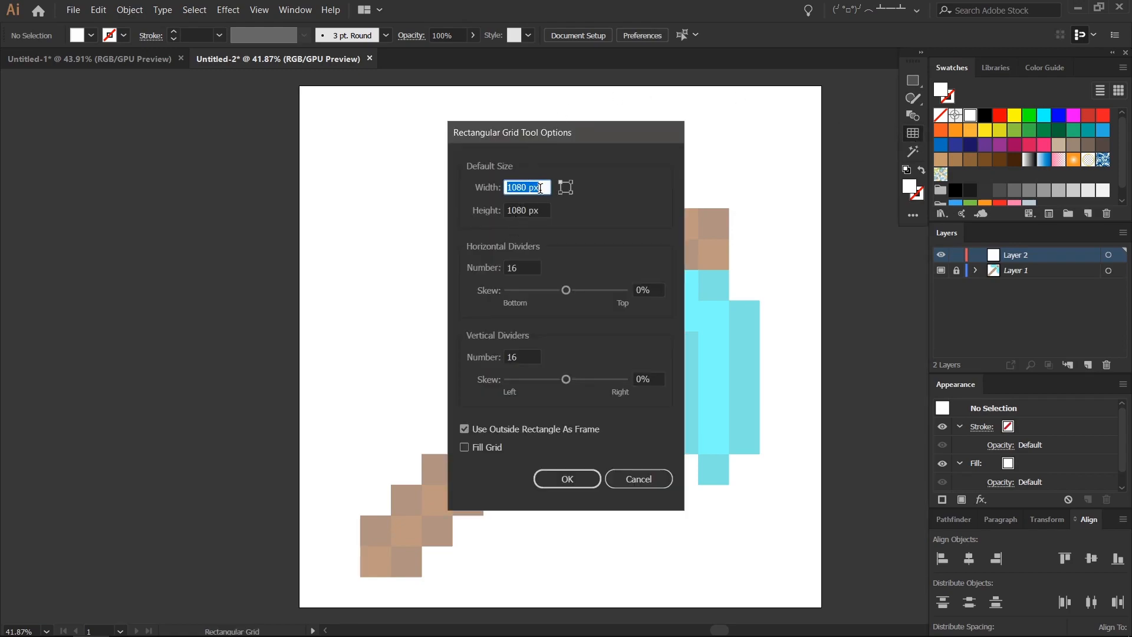
pyautogui.moveTo(526, 292)
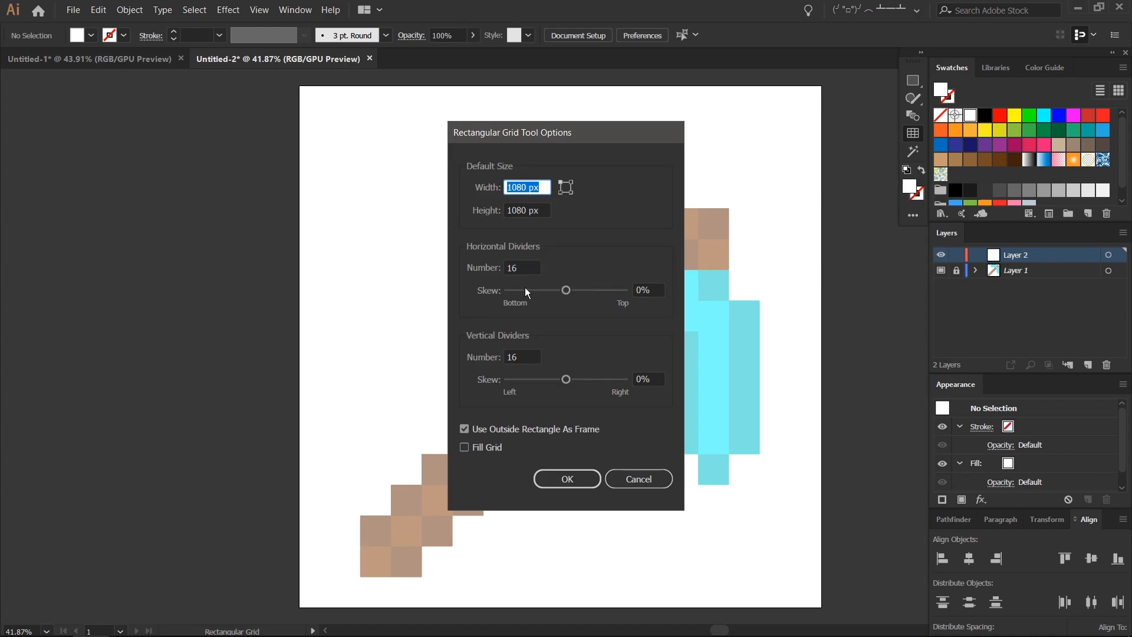
pyautogui.click(567, 478)
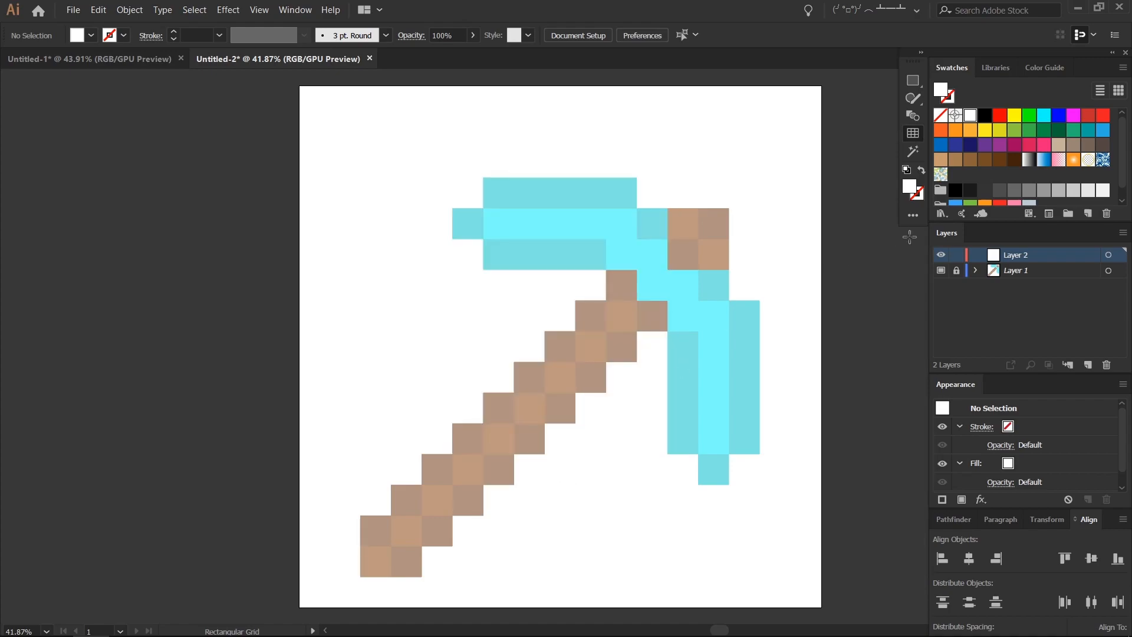
pyautogui.moveTo(656, 182)
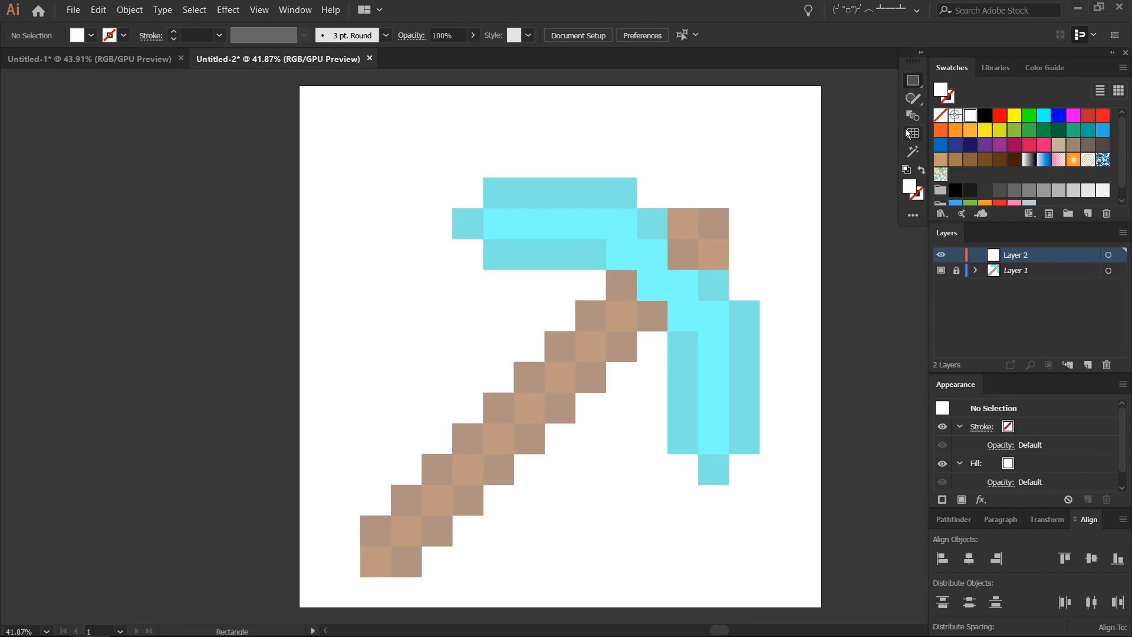
pyautogui.click(913, 133)
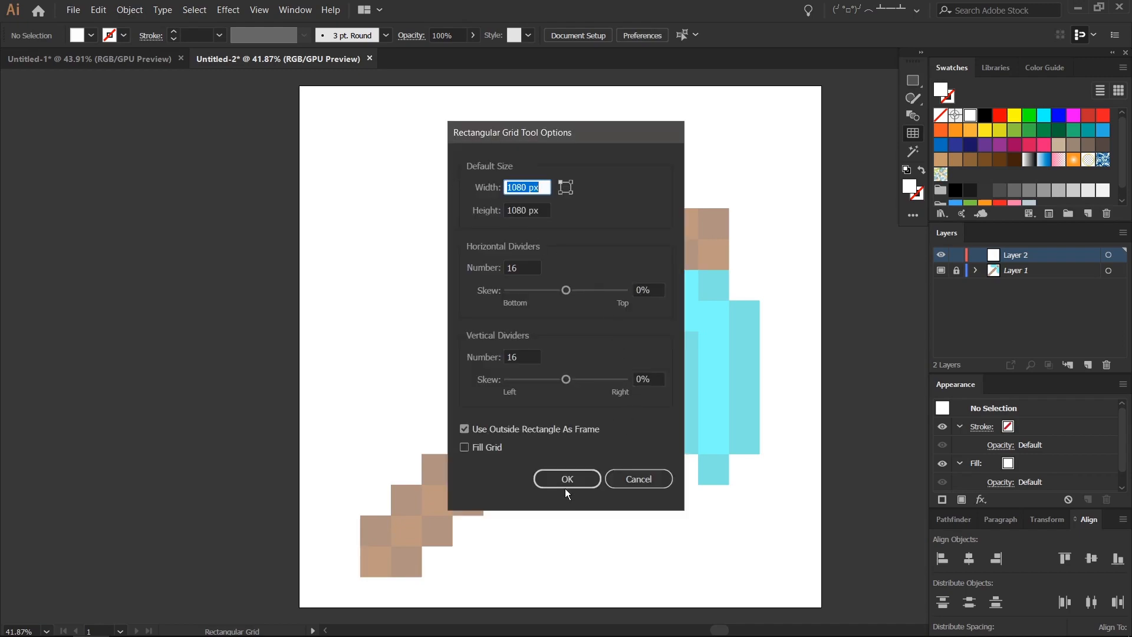
pyautogui.click(567, 479)
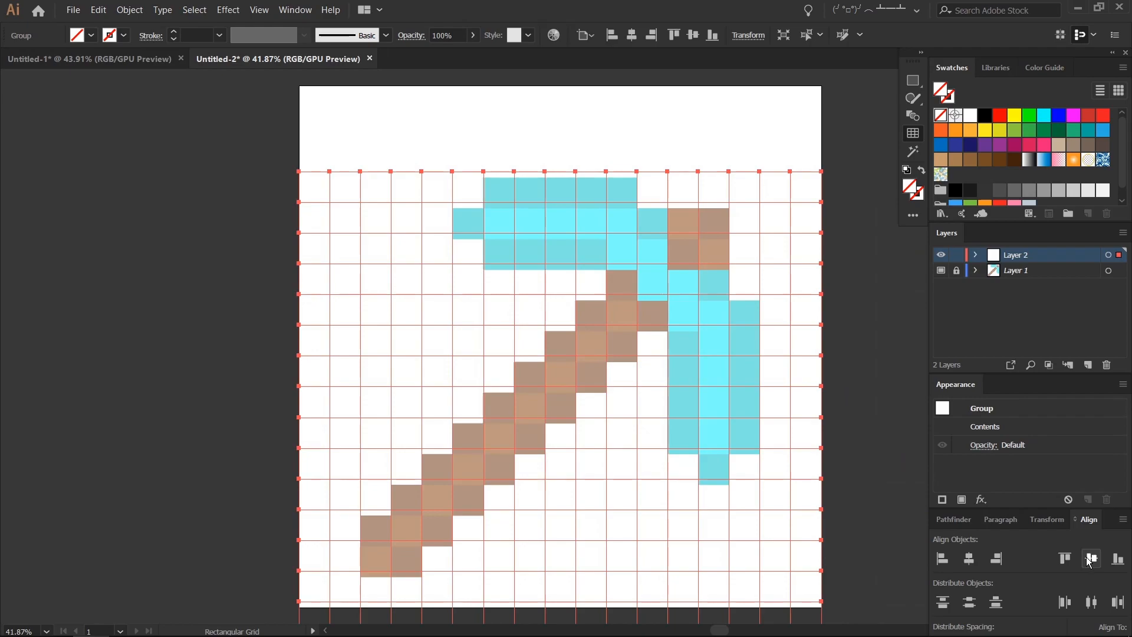
pyautogui.click(823, 278)
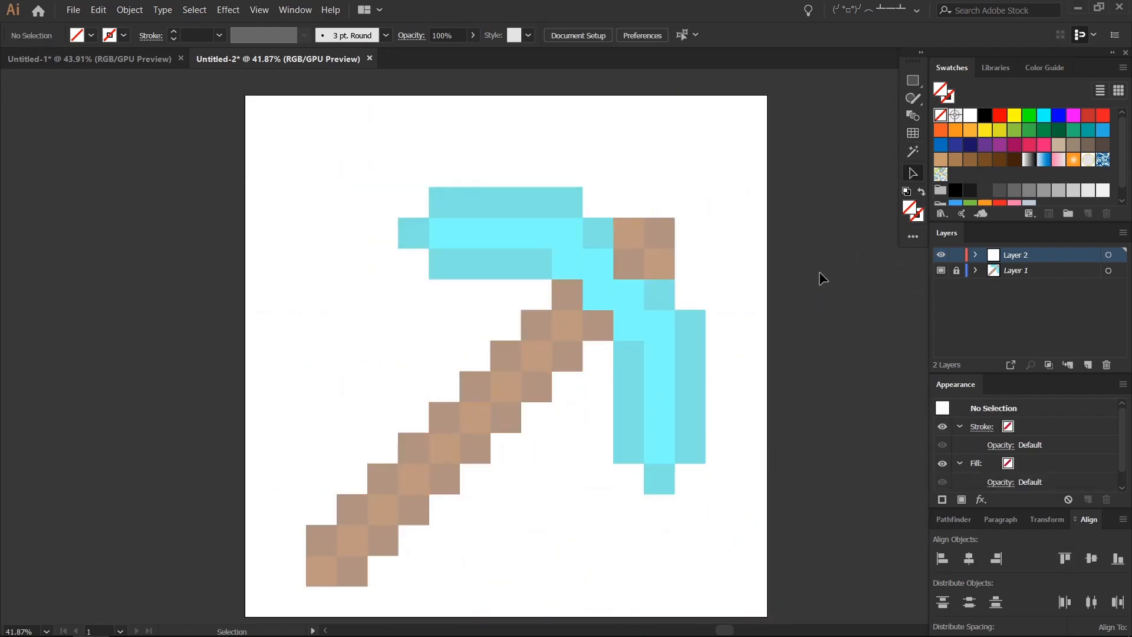
pyautogui.moveTo(769, 265)
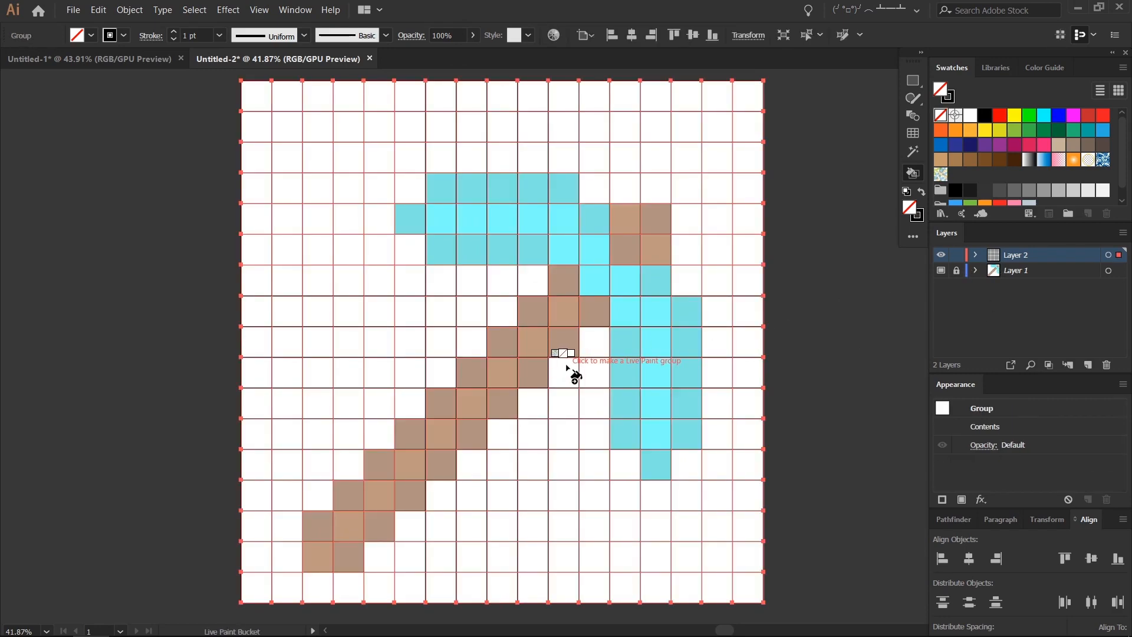
# Make the grid a Live Paint group and fill the pickaxe cells with brown and cyan from the reference
pyautogui.click(561, 353)
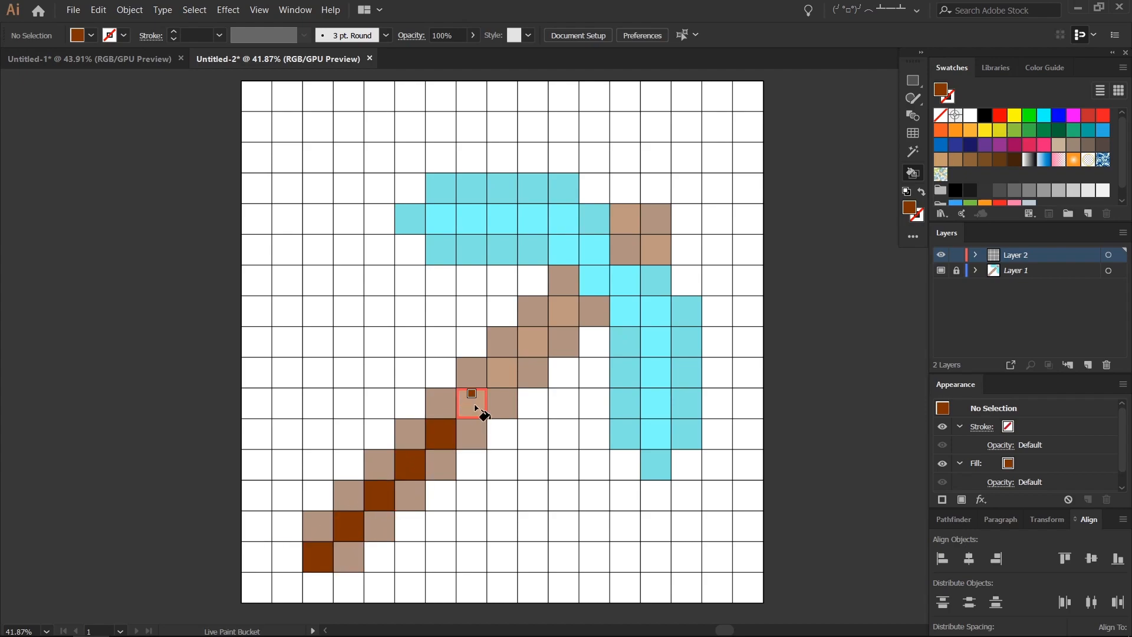
pyautogui.click(648, 243)
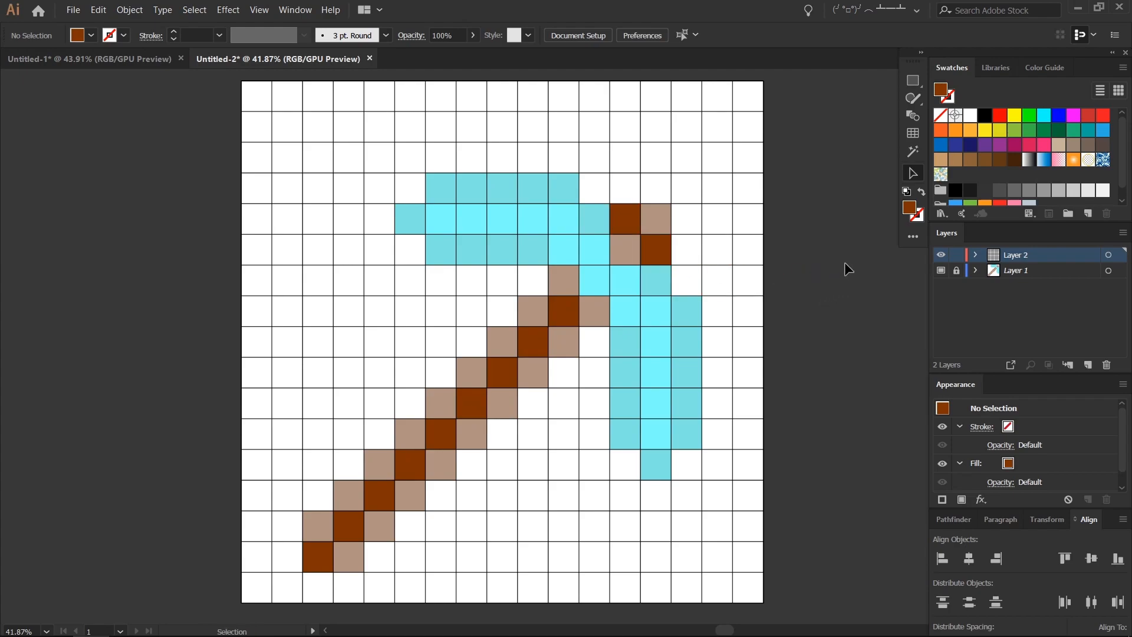
pyautogui.click(913, 172)
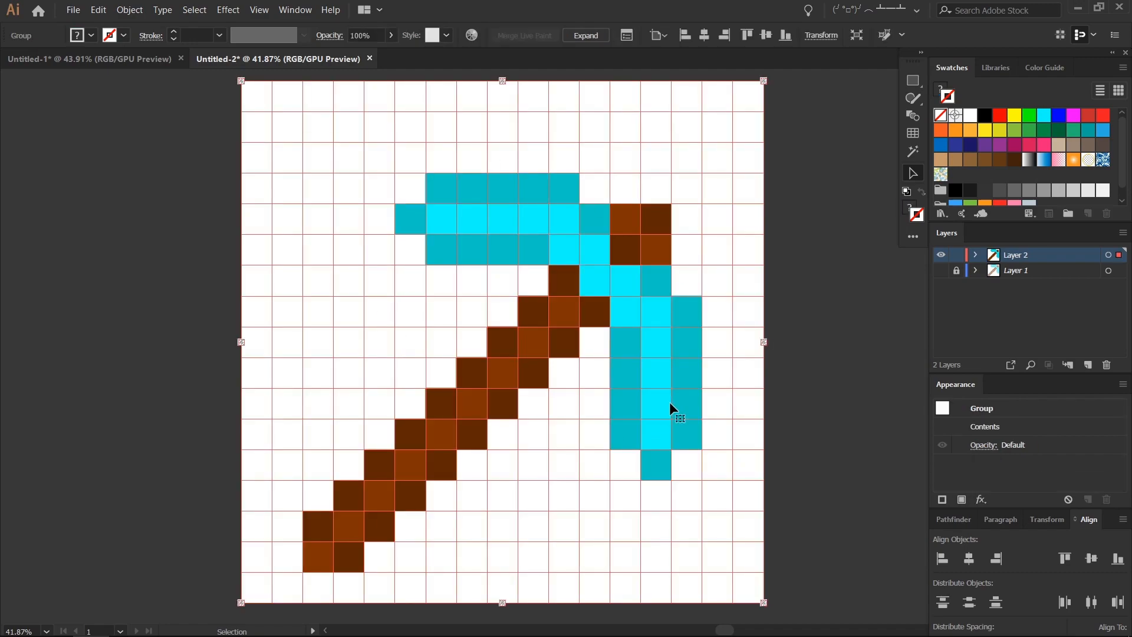
# Expand the painted grid into plain filled squares and deselect to check the result
pyautogui.click(129, 9)
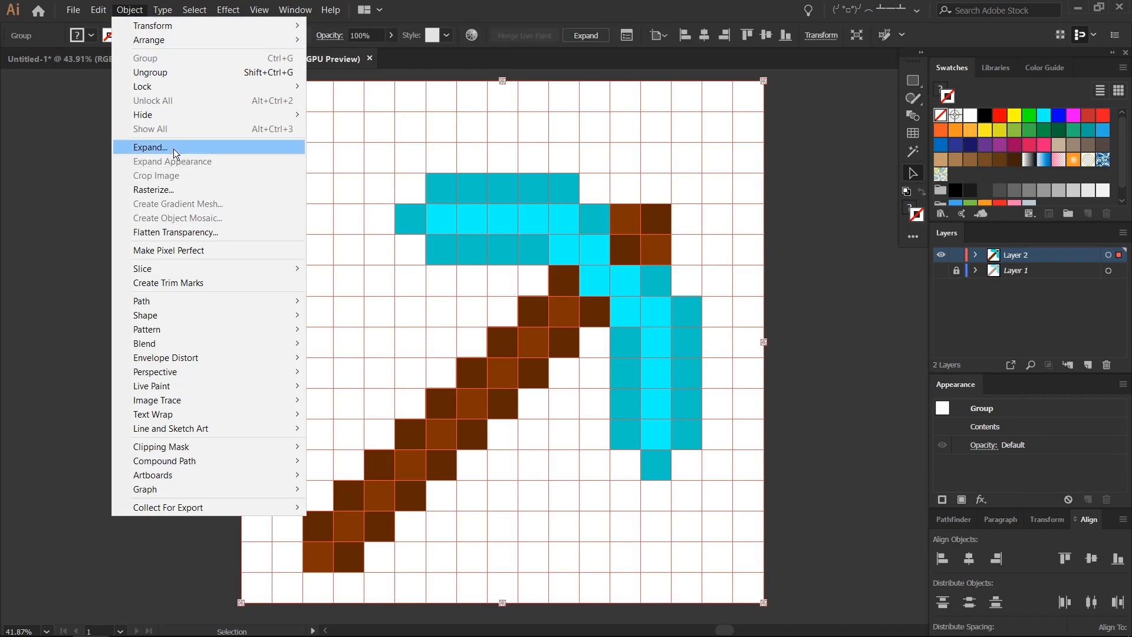
pyautogui.click(150, 148)
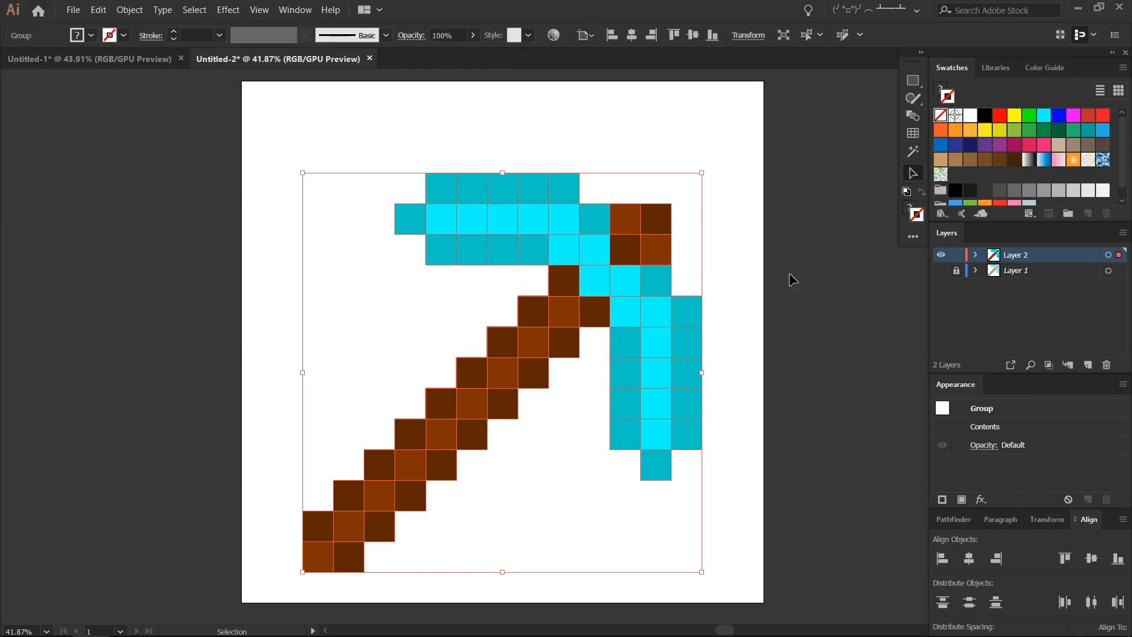
pyautogui.click(721, 169)
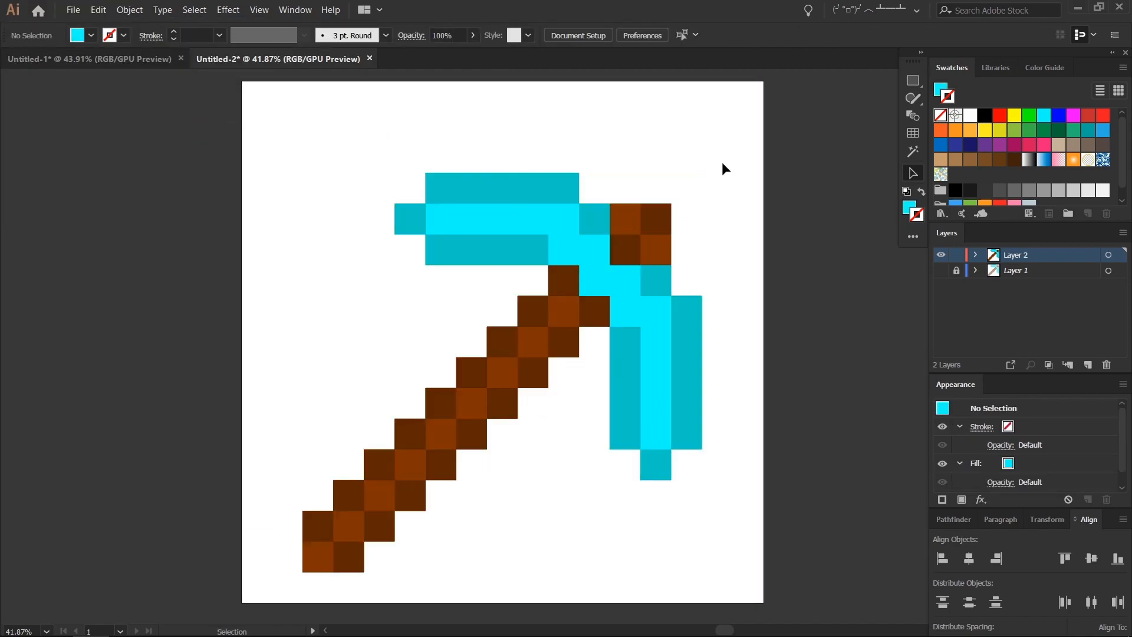
pyautogui.moveTo(460, 211)
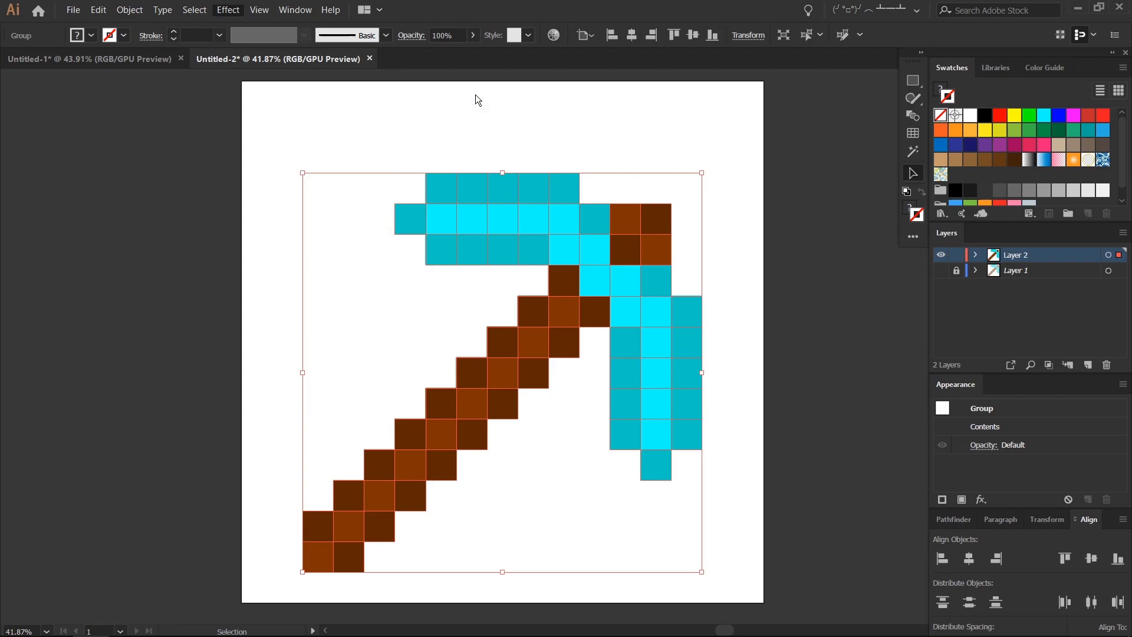
# In Extrude & Bevel with preview on, try Off-Axis Back and Isometric Left, then settle on Off-Axis Front
pyautogui.click(228, 9)
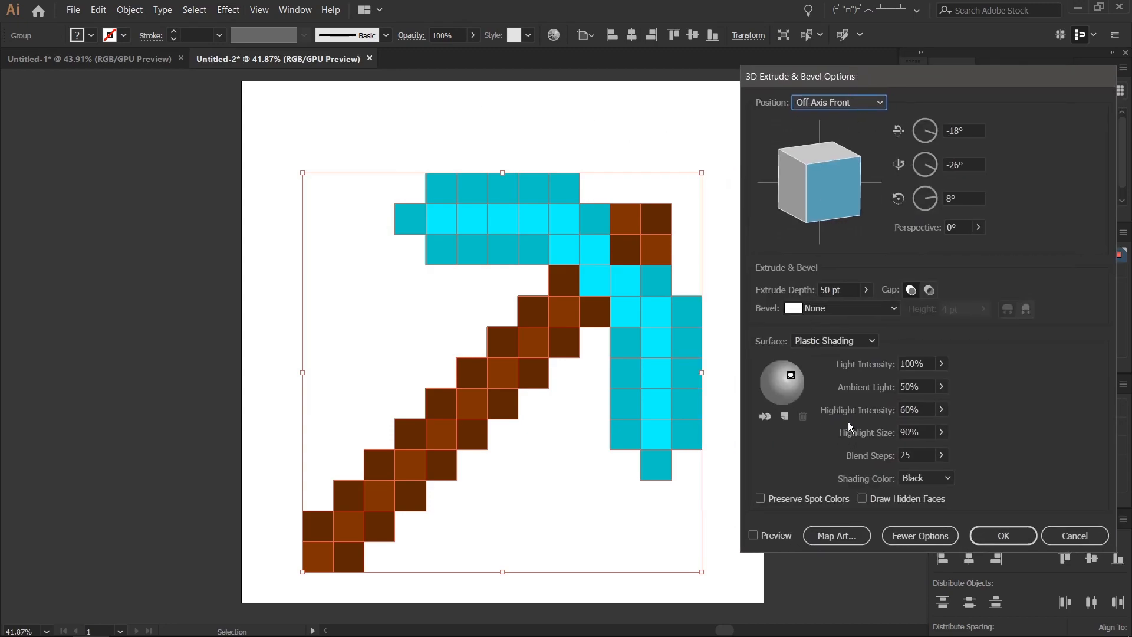
pyautogui.click(754, 535)
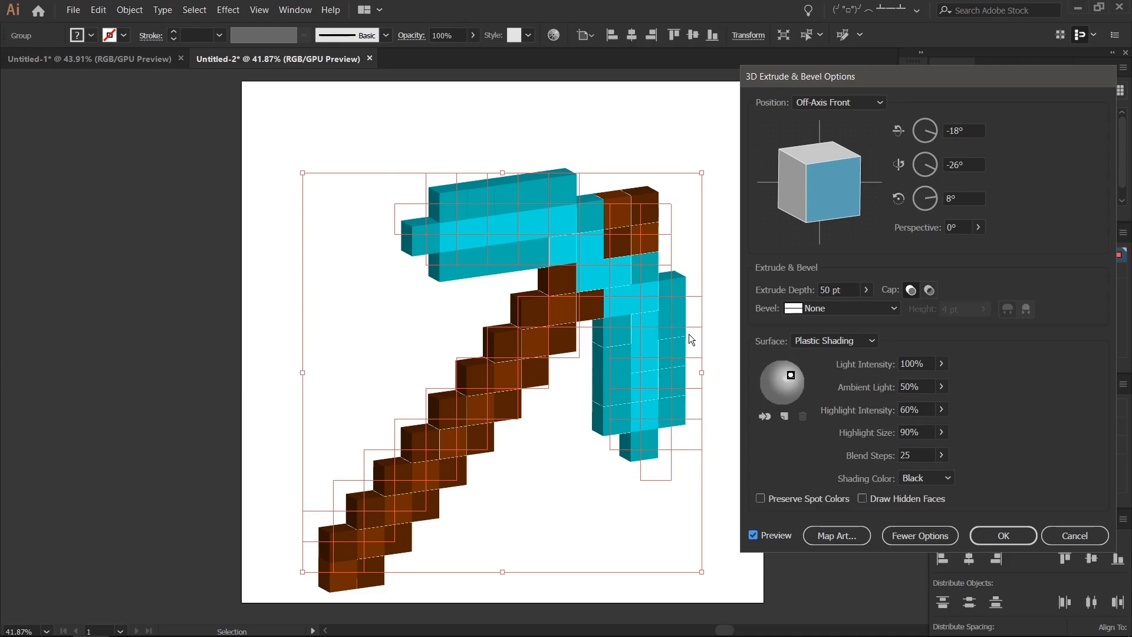
pyautogui.click(838, 101)
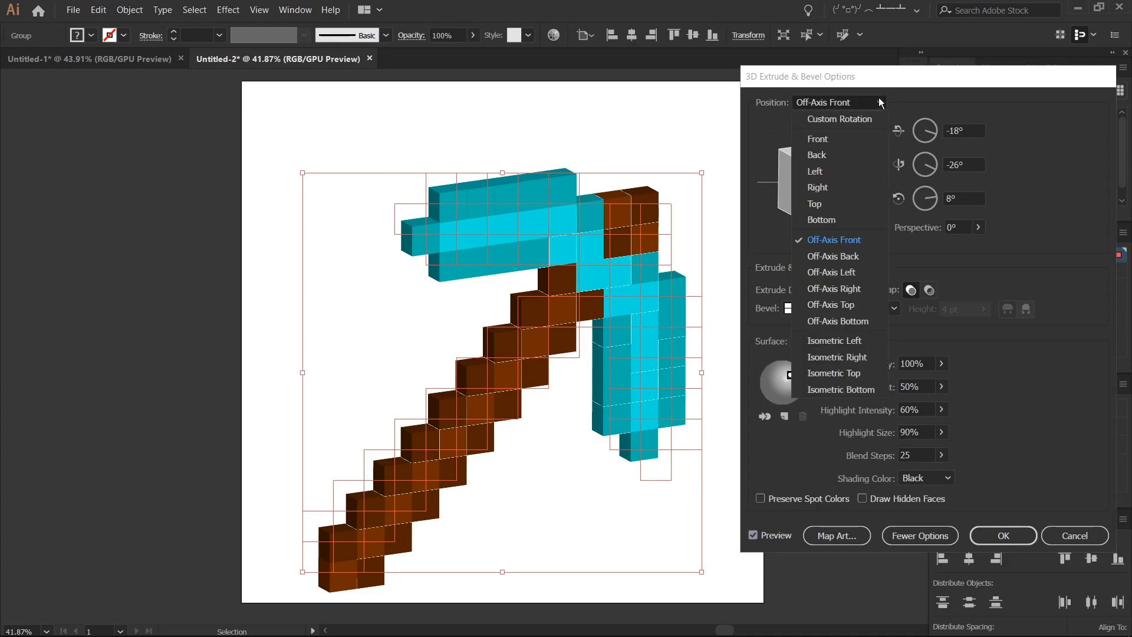
pyautogui.click(833, 256)
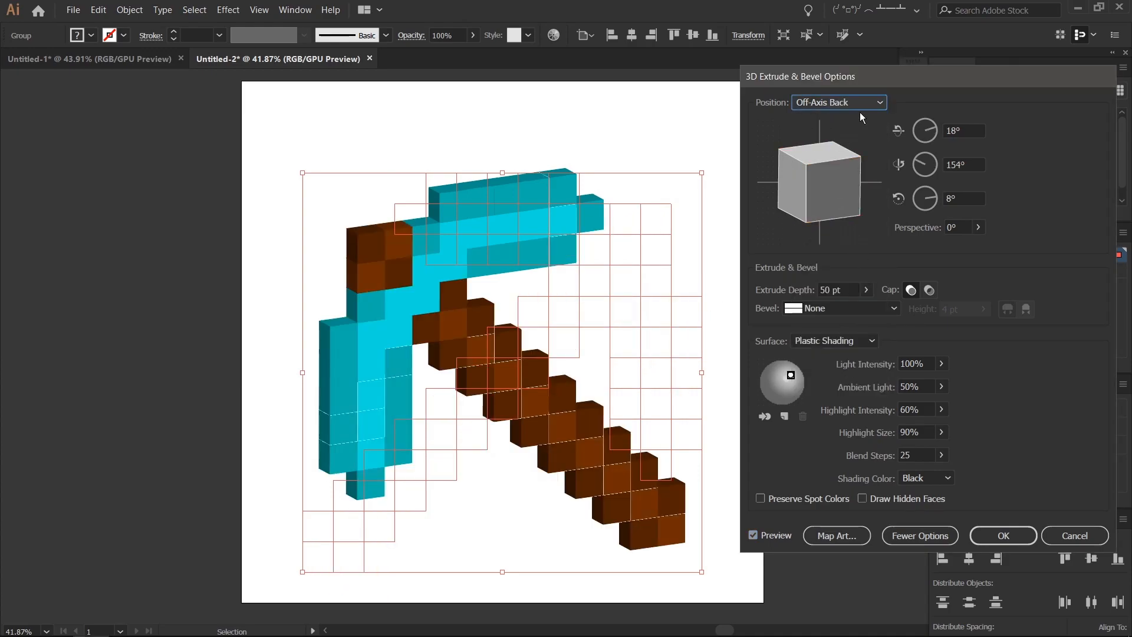
pyautogui.click(838, 101)
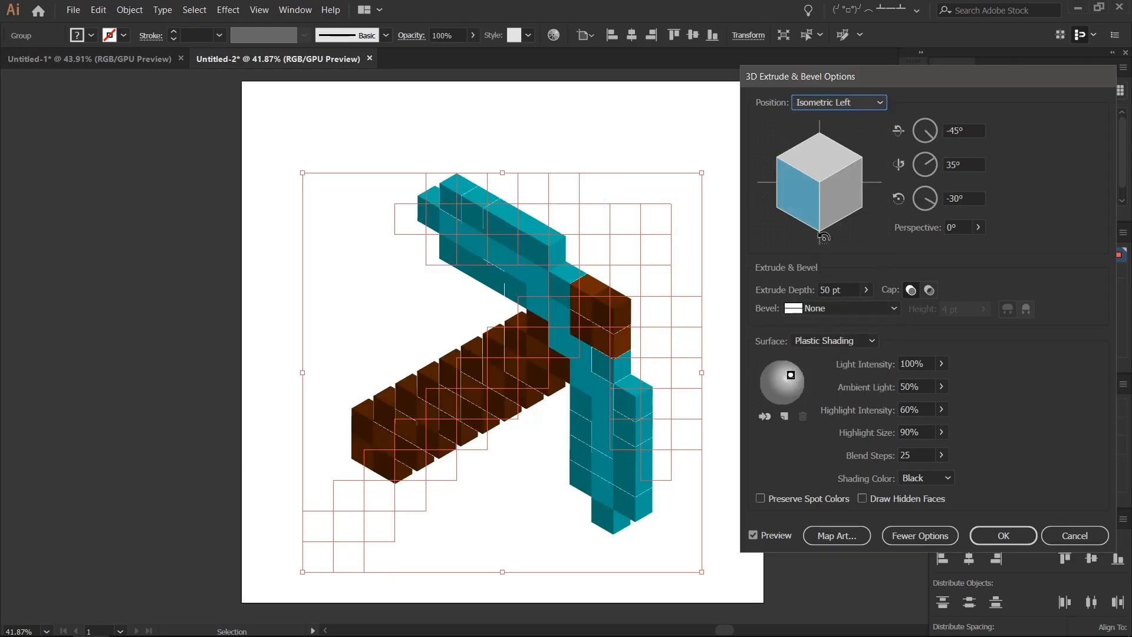
pyautogui.click(839, 102)
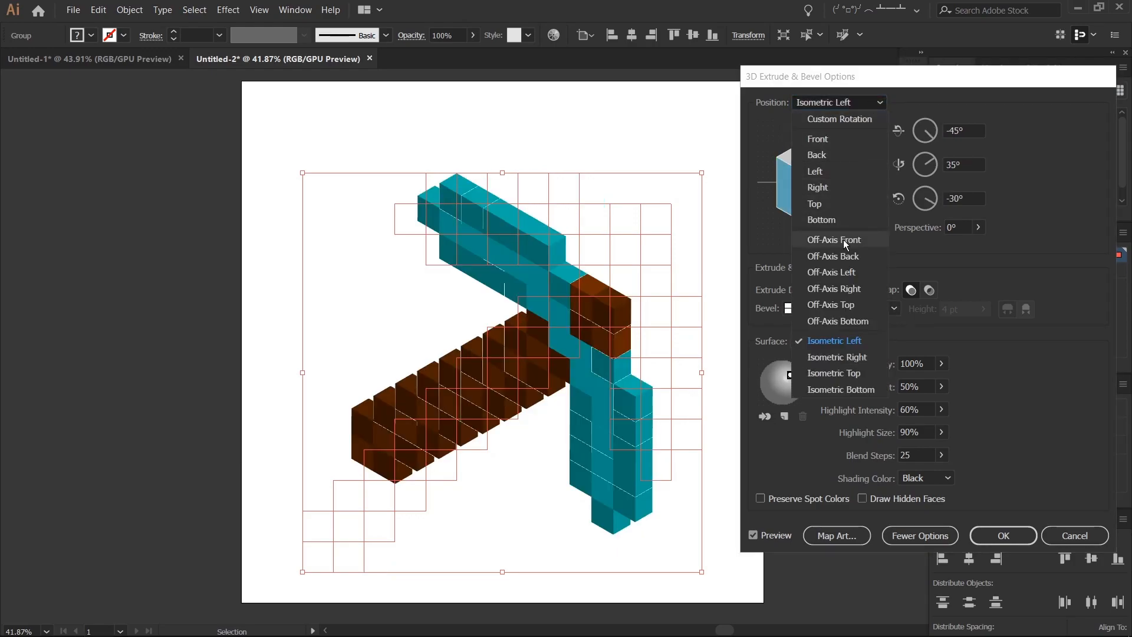
pyautogui.click(833, 240)
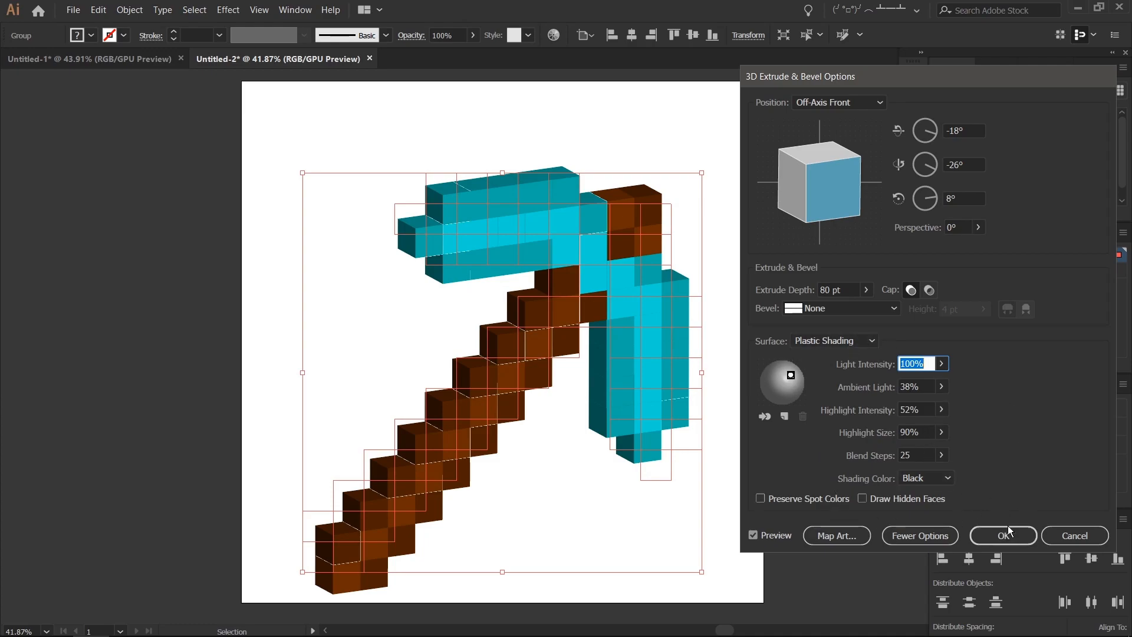
# Apply the extrusion at 80 pt depth with ambient 38% and highlight 52%
pyautogui.click(1003, 536)
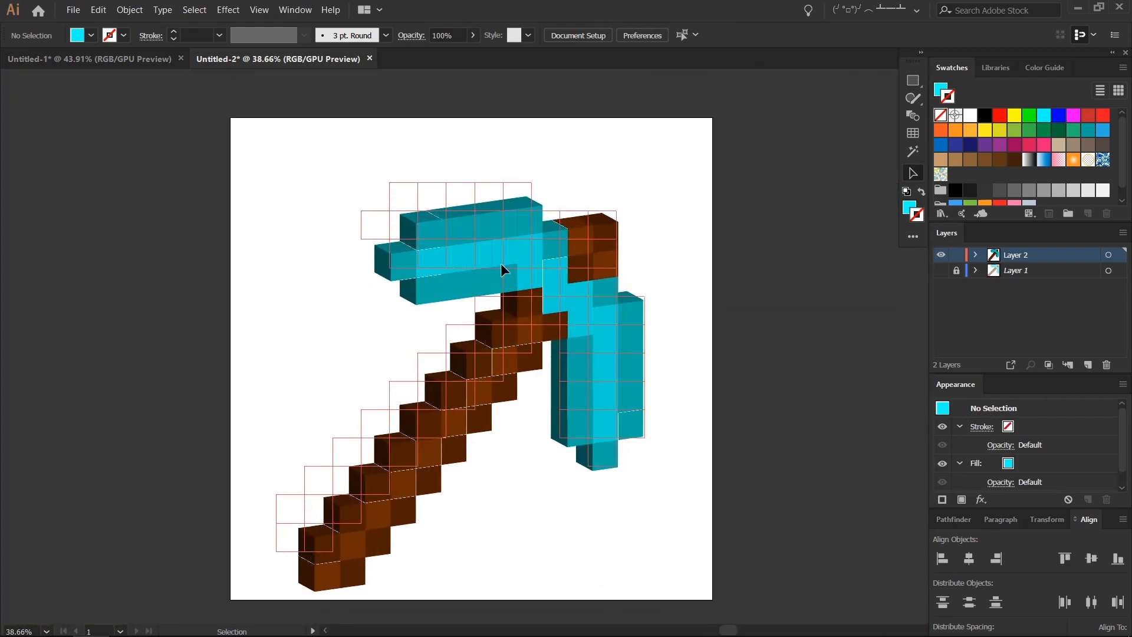
# Expand the 3D appearance into real editable face shapes
pyautogui.click(128, 10)
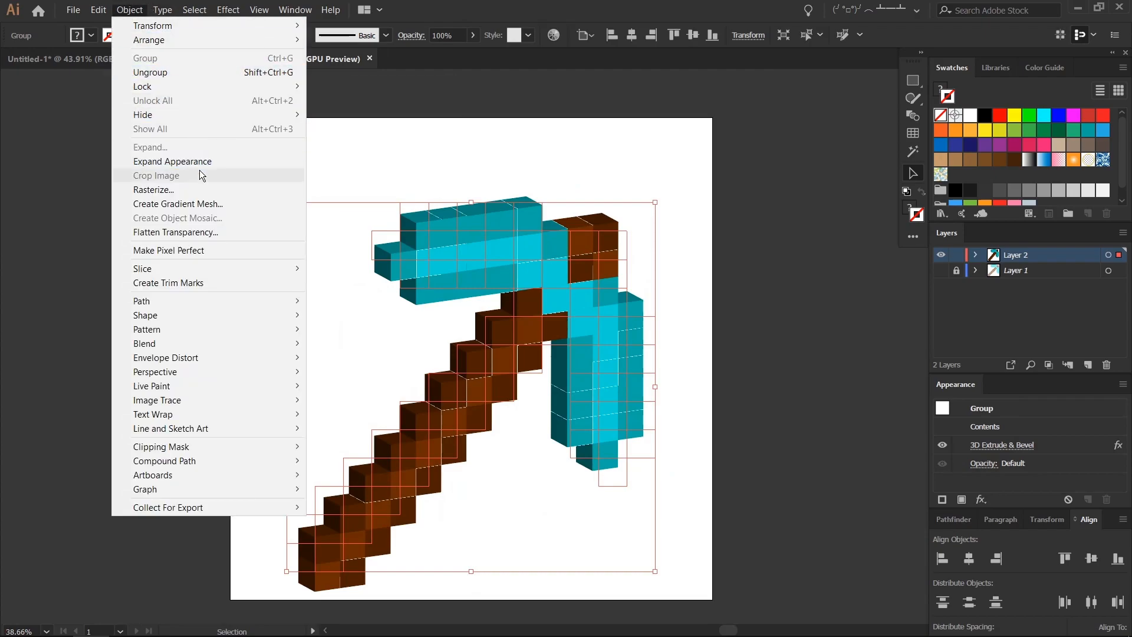
pyautogui.click(172, 162)
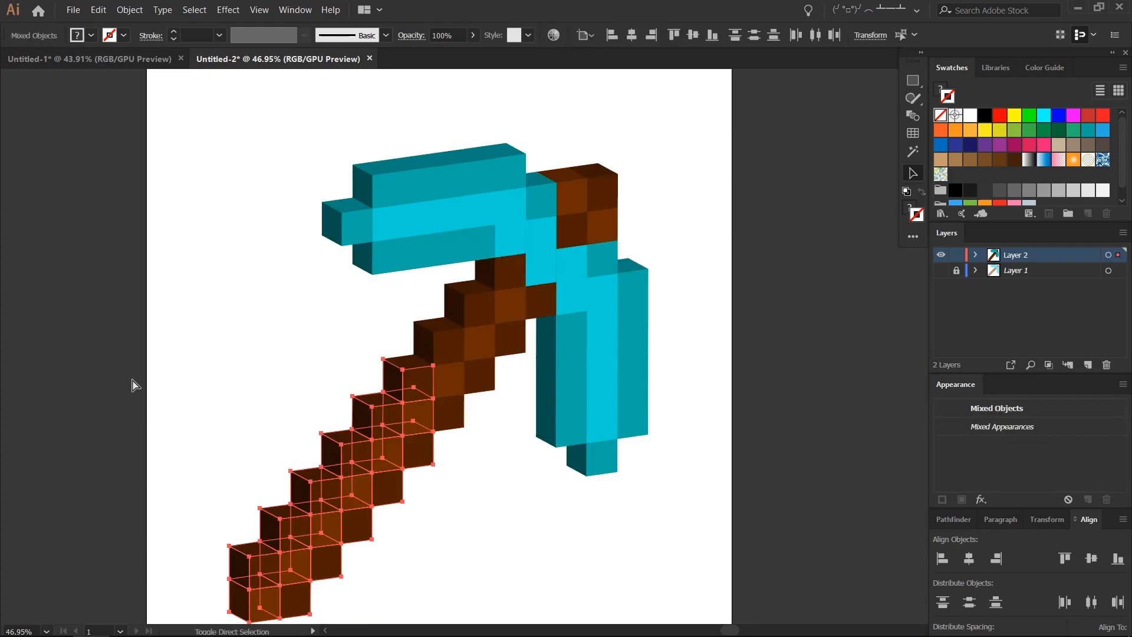
pyautogui.click(578, 224)
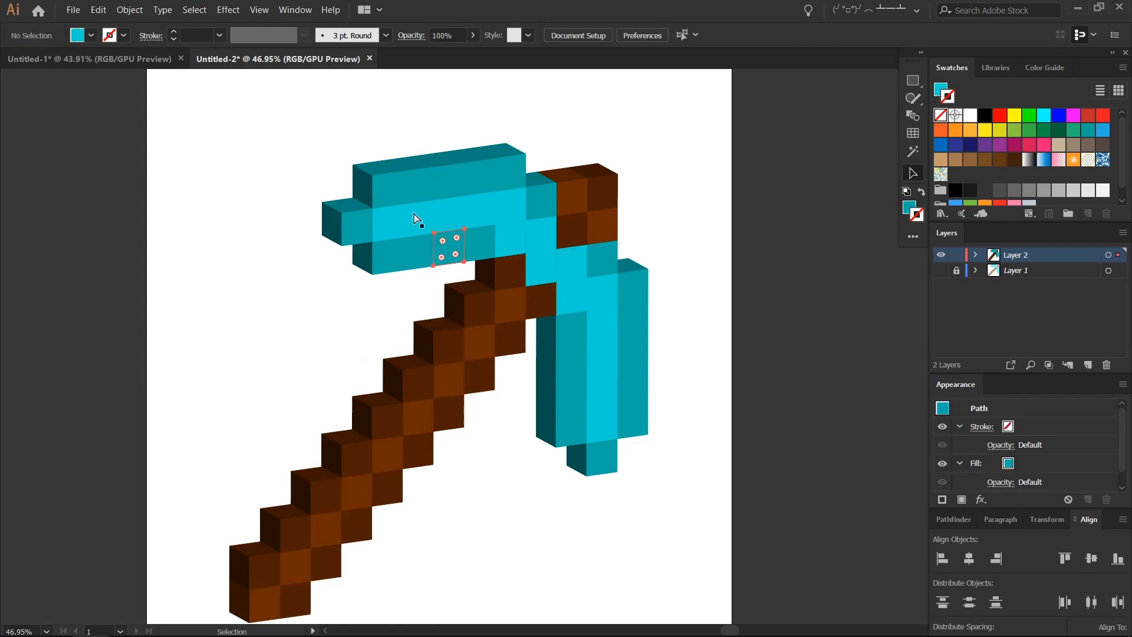
# Select and delete the empty leftover grid squares around the pickaxe
pyautogui.click(610, 232)
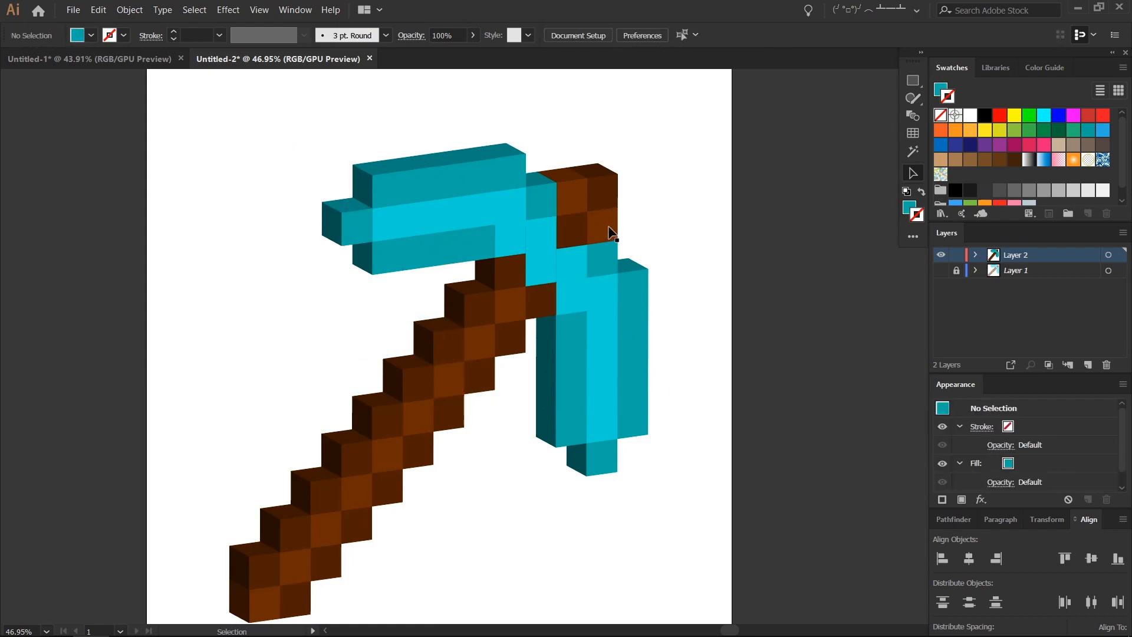
pyautogui.click(913, 172)
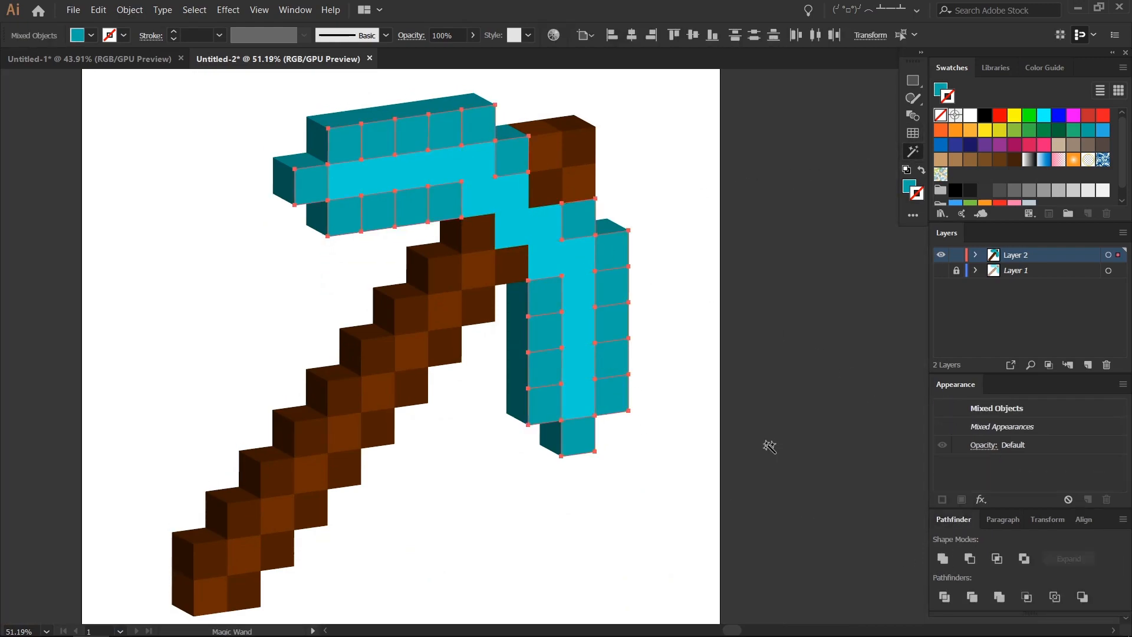
pyautogui.click(693, 284)
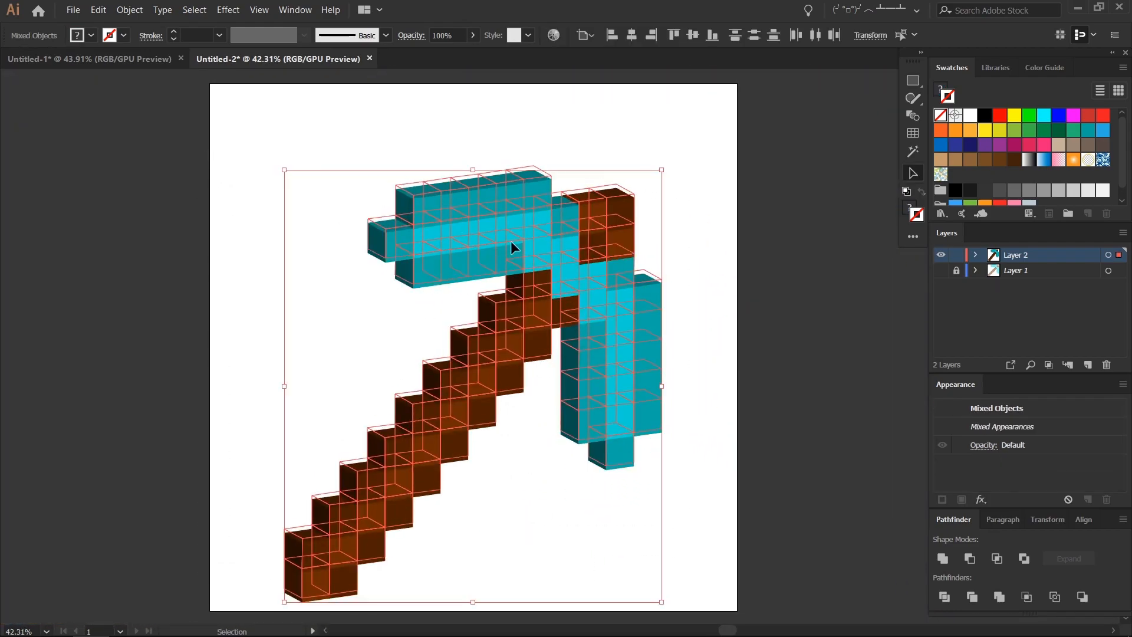
# Add an artboard-sized rectangle behind the pickaxe with an orange-to-white freeform gradient
pyautogui.click(698, 247)
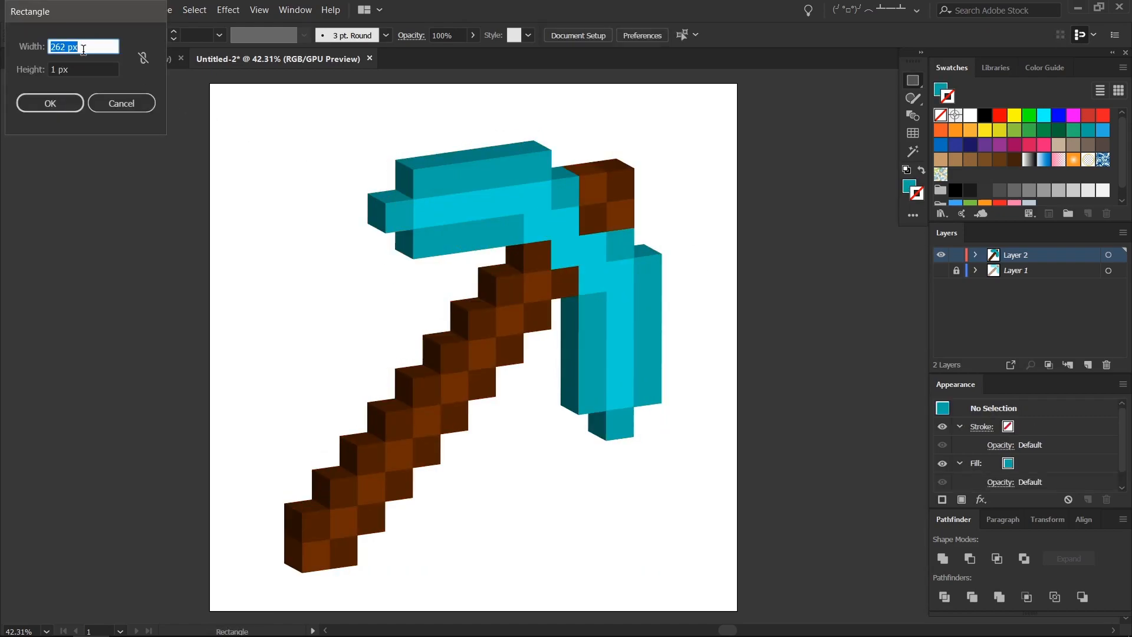
pyautogui.click(50, 103)
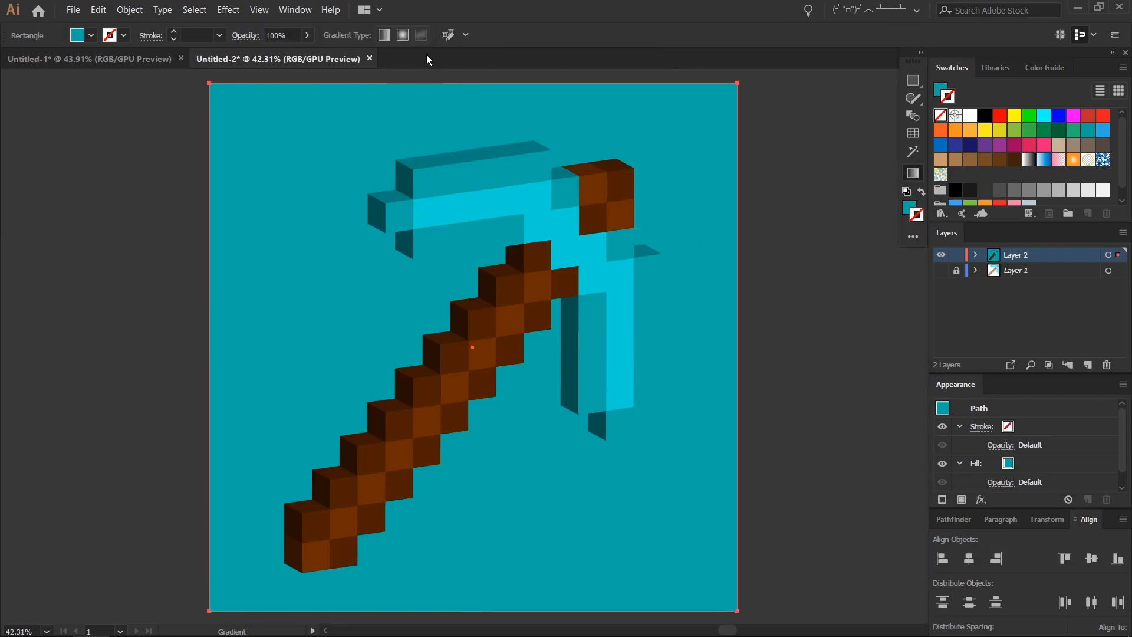
pyautogui.moveTo(724, 207)
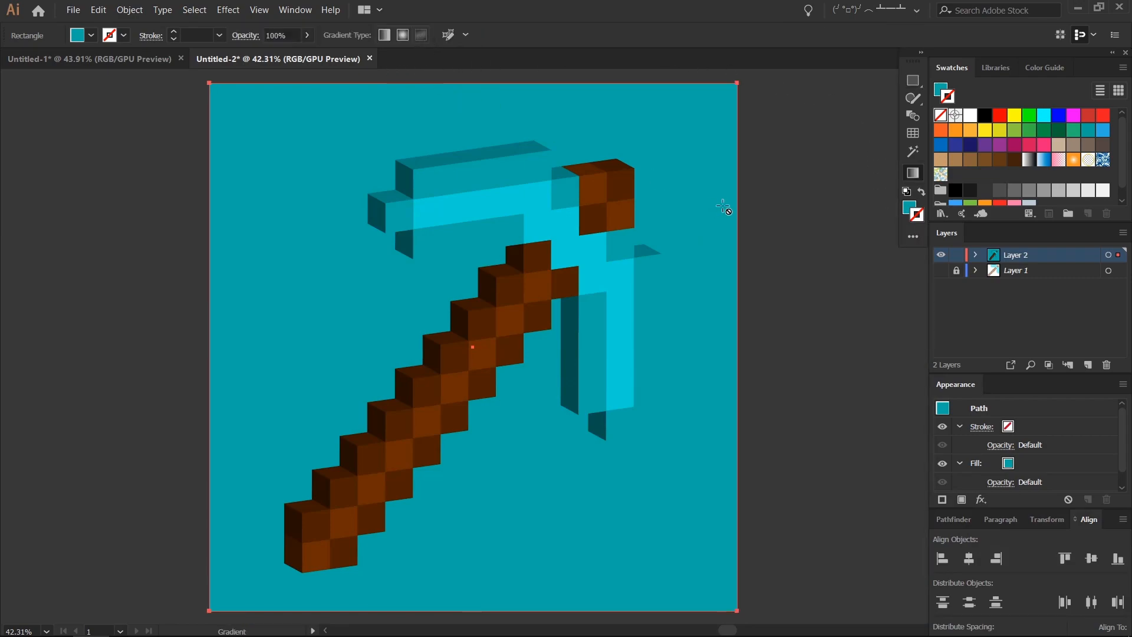
pyautogui.moveTo(475, 70)
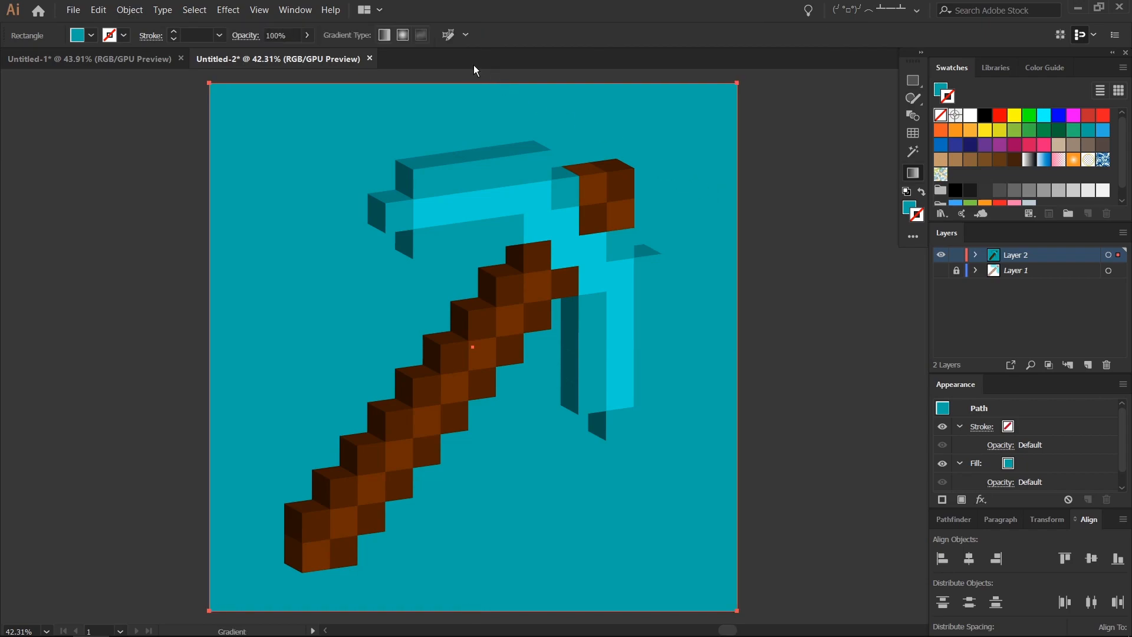
pyautogui.click(402, 35)
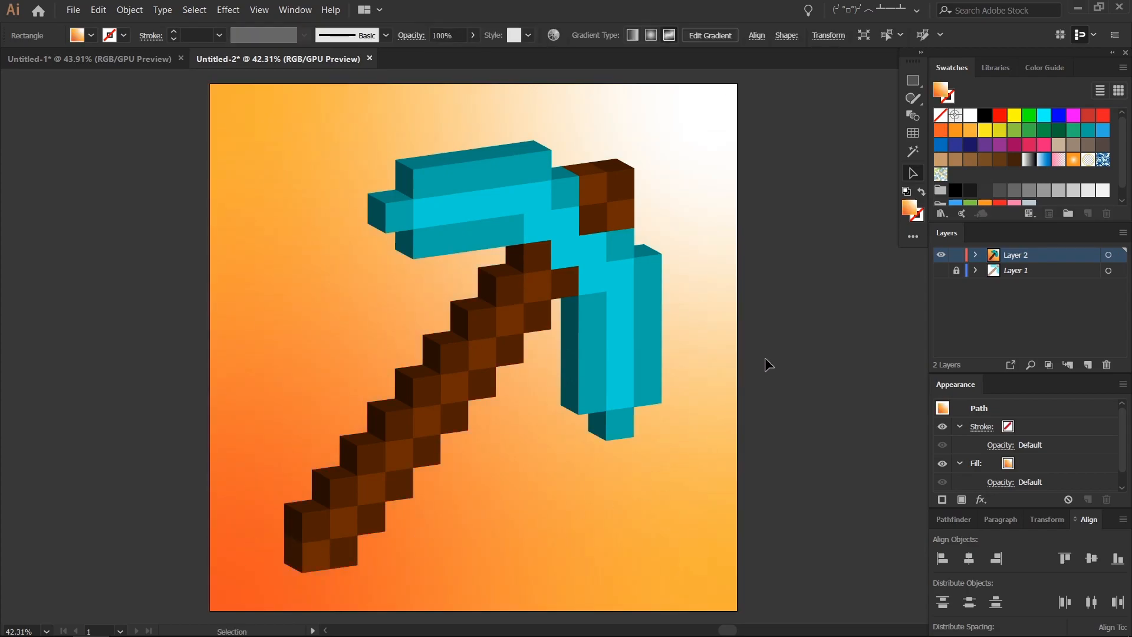
pyautogui.click(621, 365)
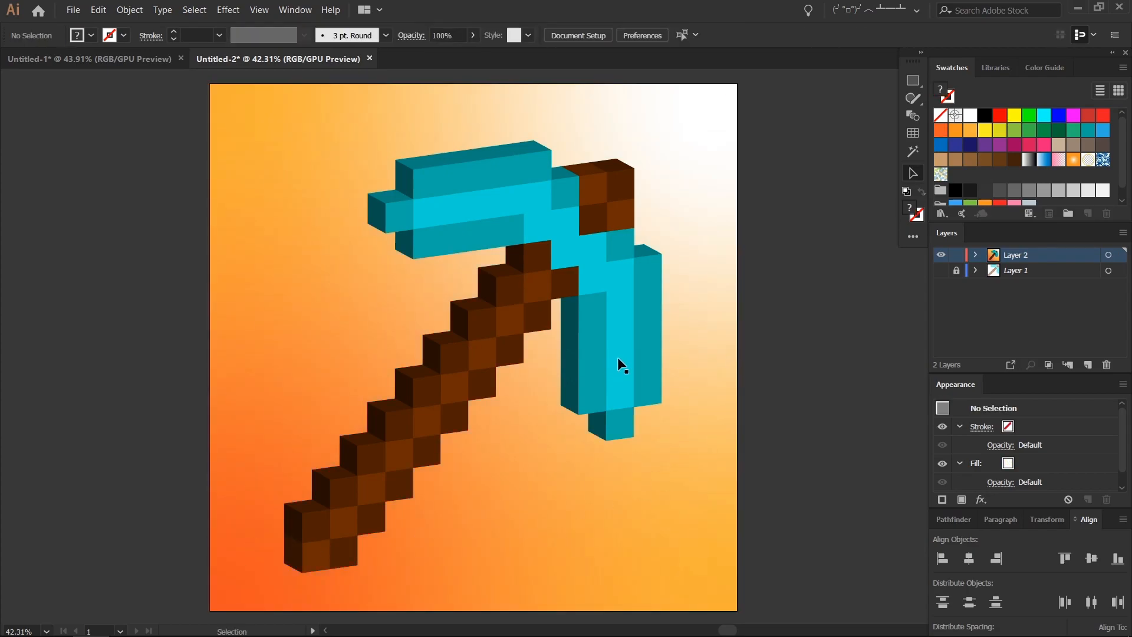